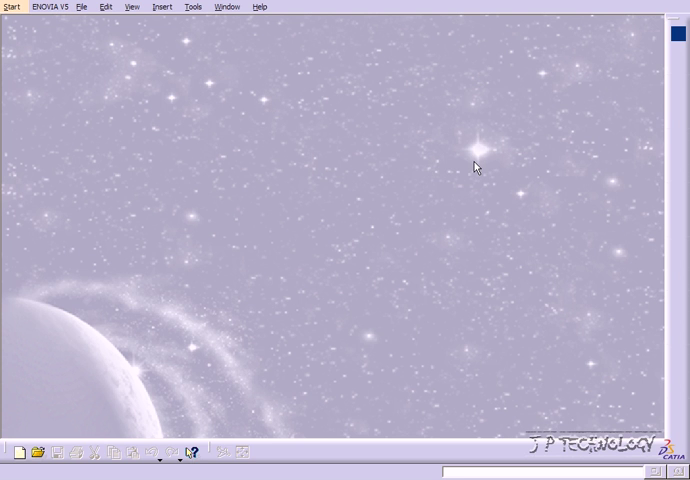
pyautogui.moveTo(60, 87)
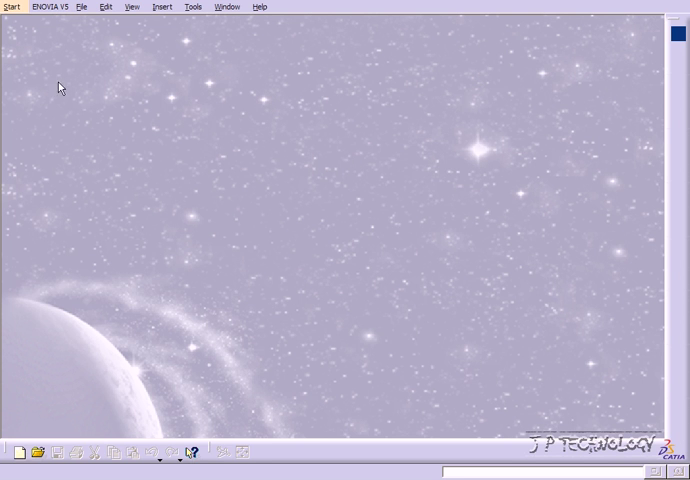
# Step: Open the Start menu's workbench list to reach Mechanical Design > Part Design
pyautogui.click(11, 7)
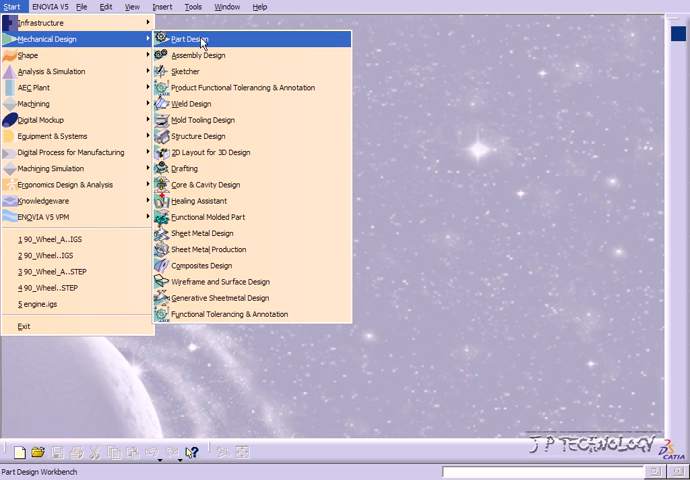
pyautogui.moveTo(233, 45)
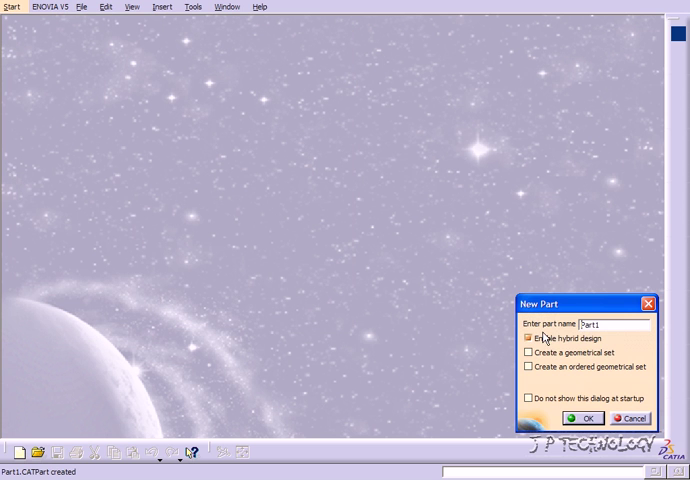
# Step: Accept the default name Part1 in the New Part dialog
pyautogui.click(582, 417)
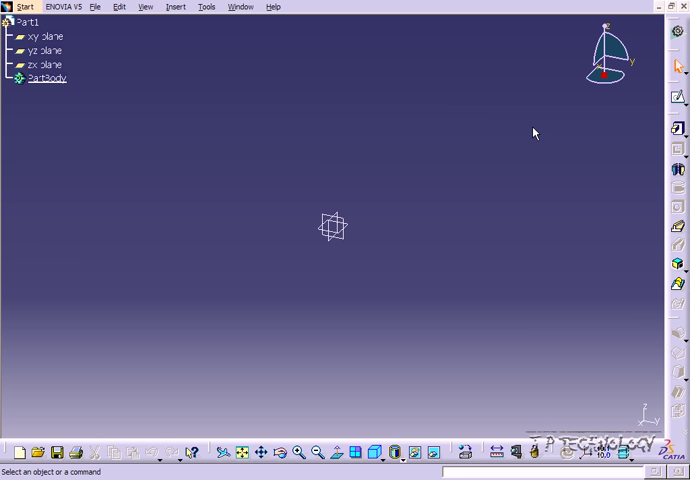
pyautogui.moveTo(540, 136)
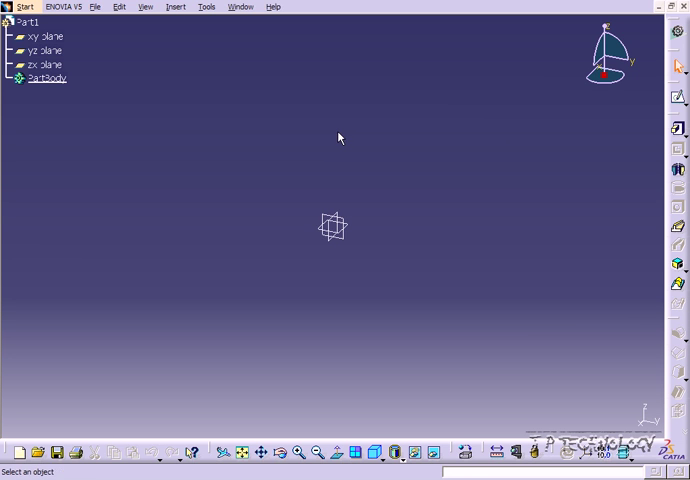
pyautogui.moveTo(311, 158)
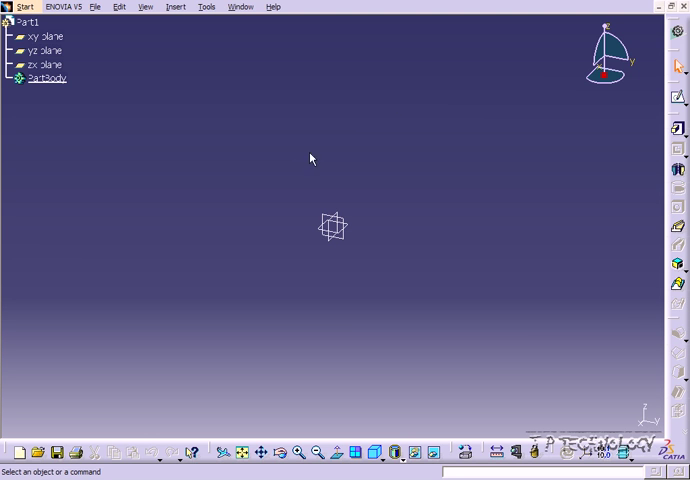
pyautogui.moveTo(513, 353)
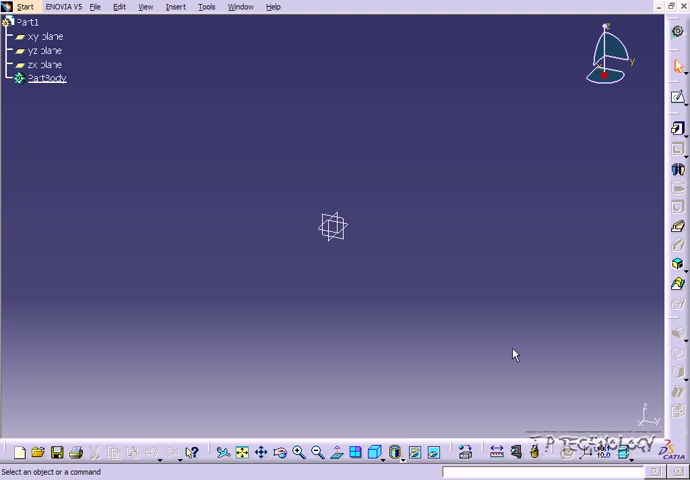
pyautogui.moveTo(223, 207)
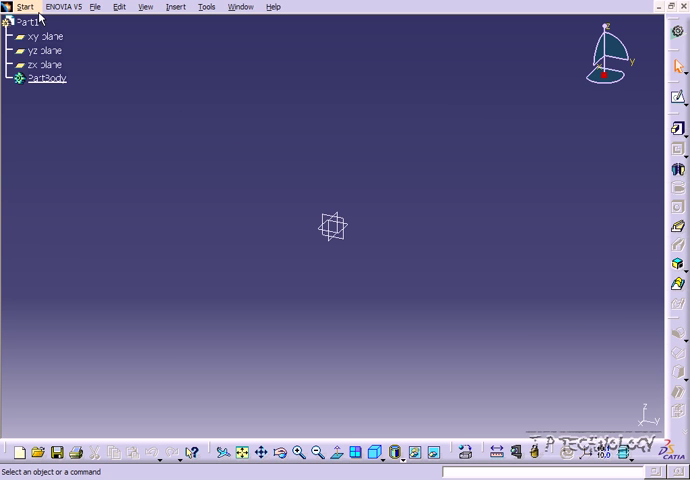
# Step: Switch Part1 to Generative Shape Design, then start Product1 in Assembly Design
pyautogui.click(24, 6)
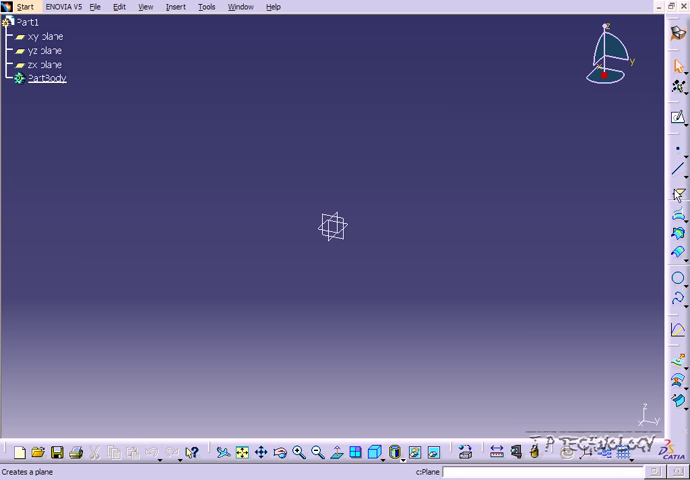
pyautogui.moveTo(259, 144)
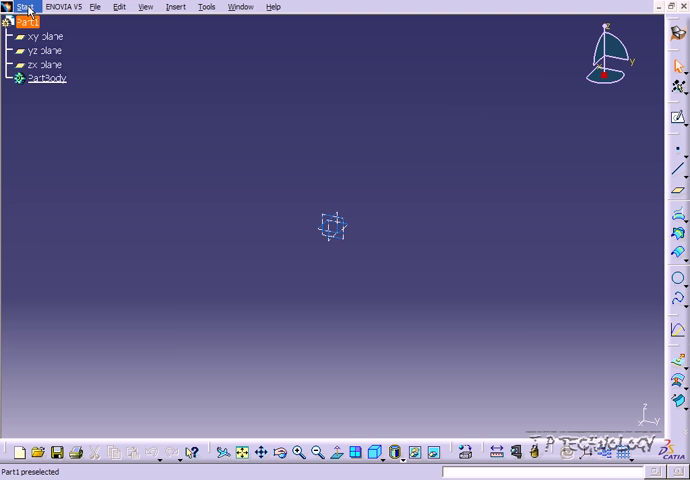
pyautogui.click(20, 7)
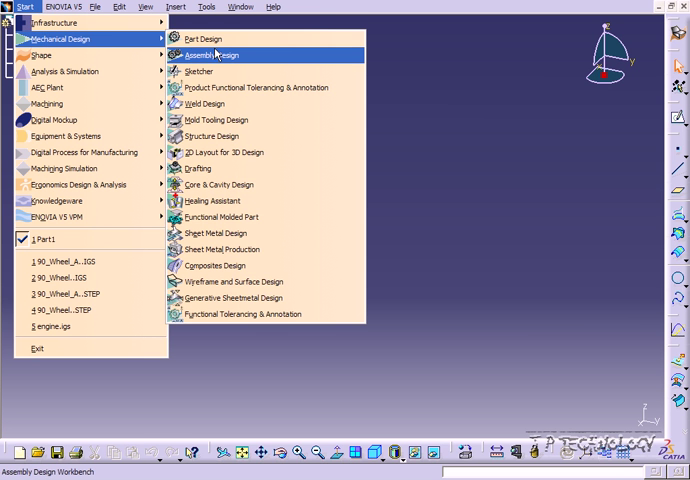
pyautogui.click(212, 55)
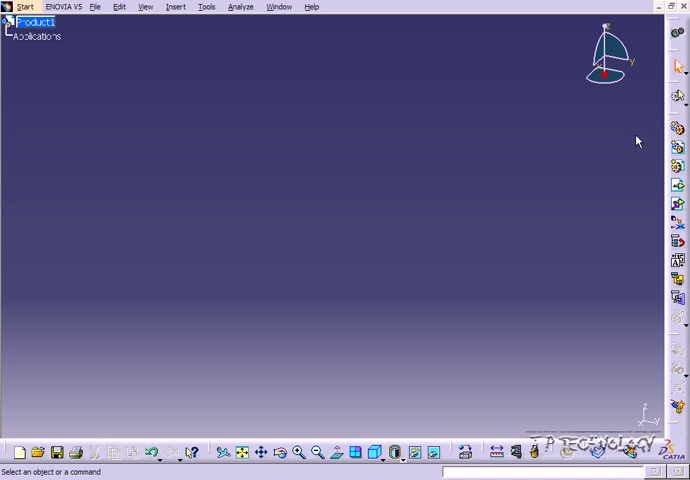
pyautogui.moveTo(608, 238)
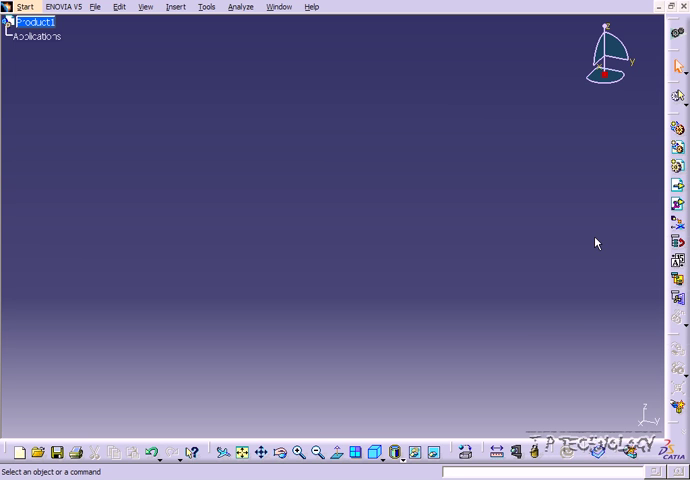
pyautogui.moveTo(483, 241)
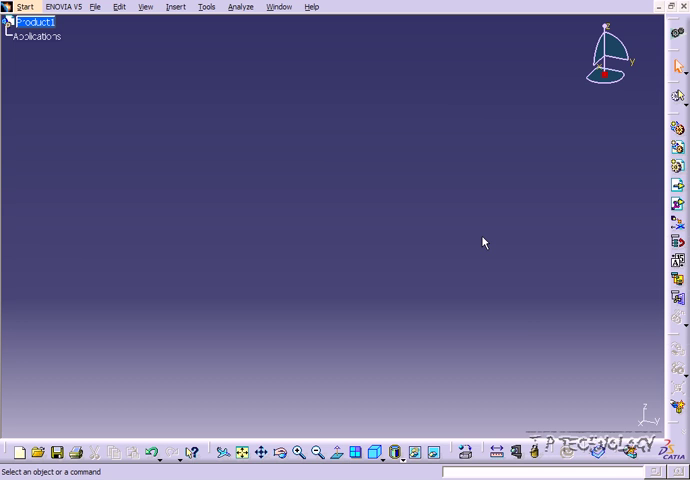